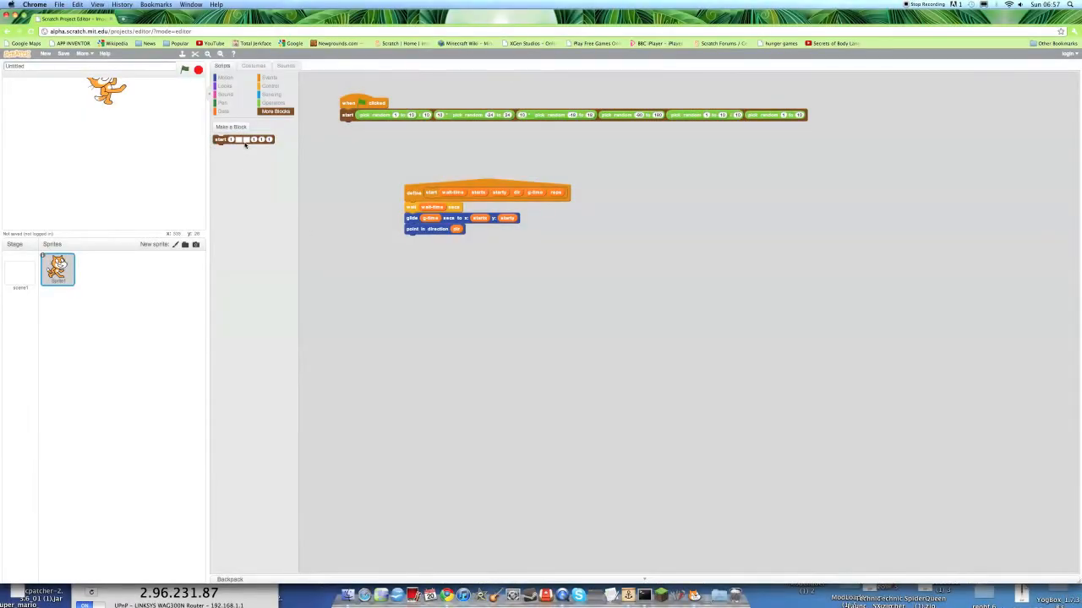
{"action": "mouse_move", "coordinate": [274, 219]}
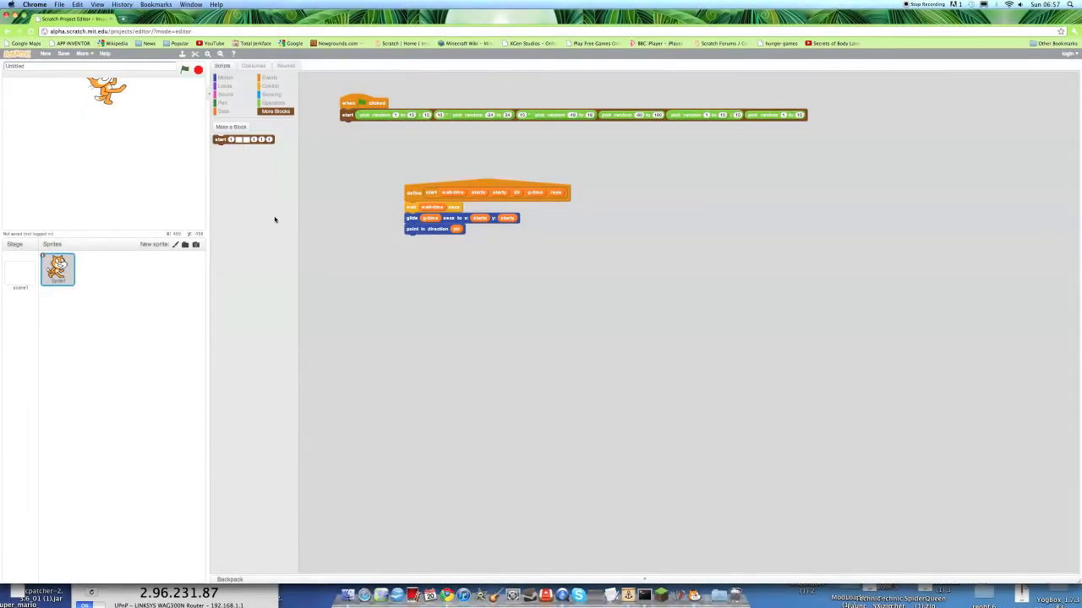
{"action": "mouse_move", "coordinate": [467, 274]}
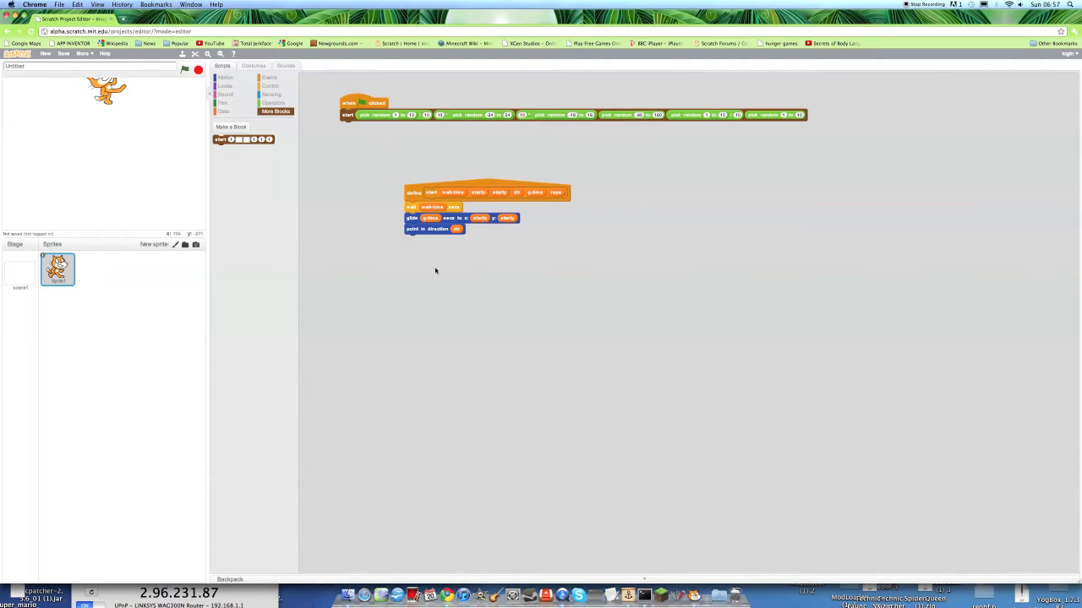
{"action": "mouse_move", "coordinate": [533, 240]}
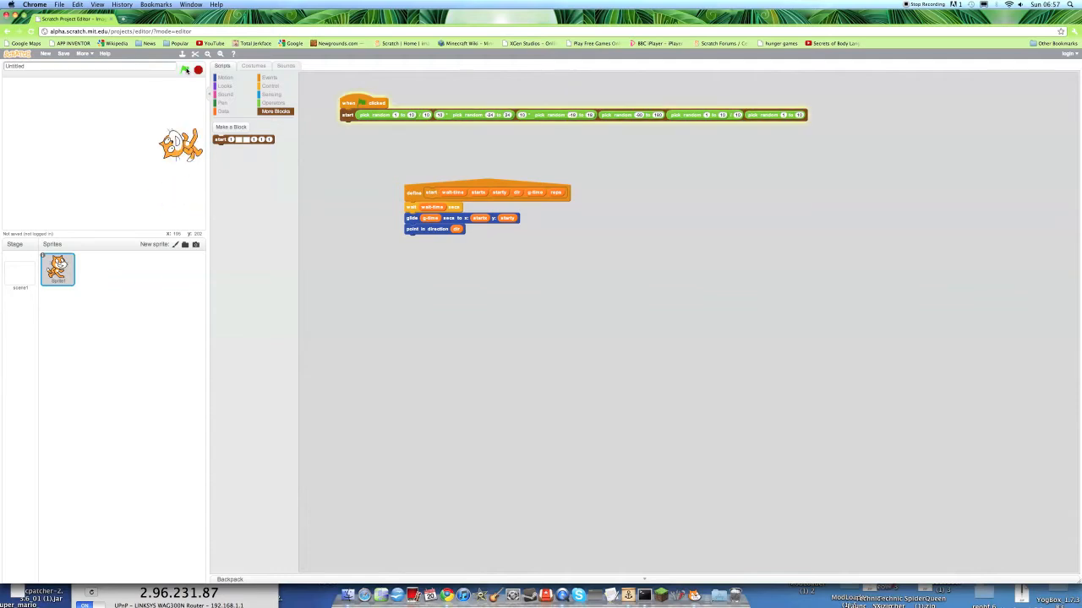
- Rerun the green-flag script three times so the cat glides to the top right, top centre and left
{"action": "left_click", "coordinate": [186, 71]}
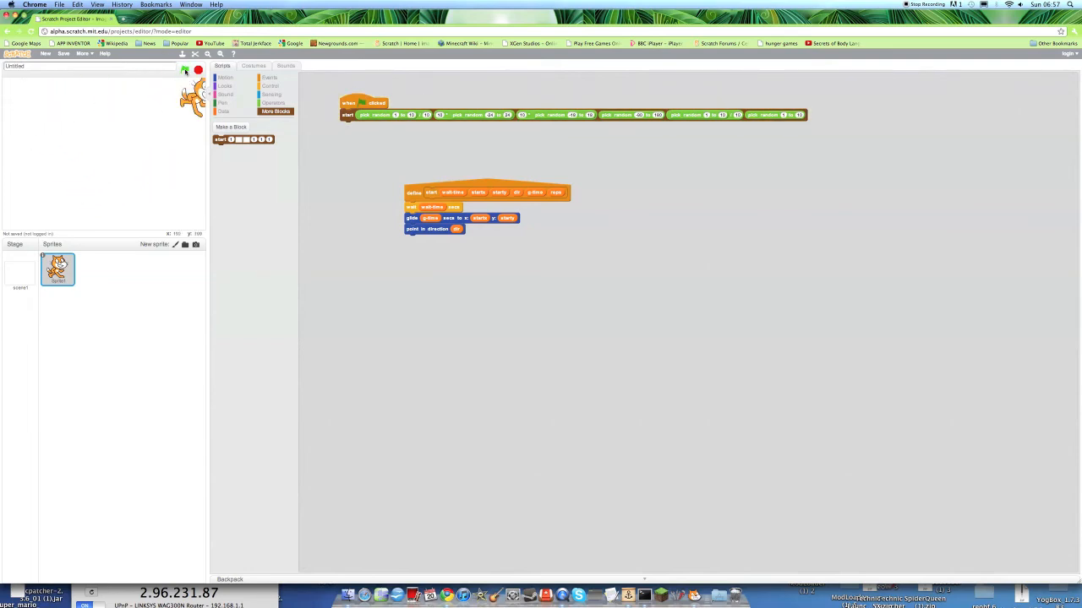
{"action": "left_click", "coordinate": [185, 71]}
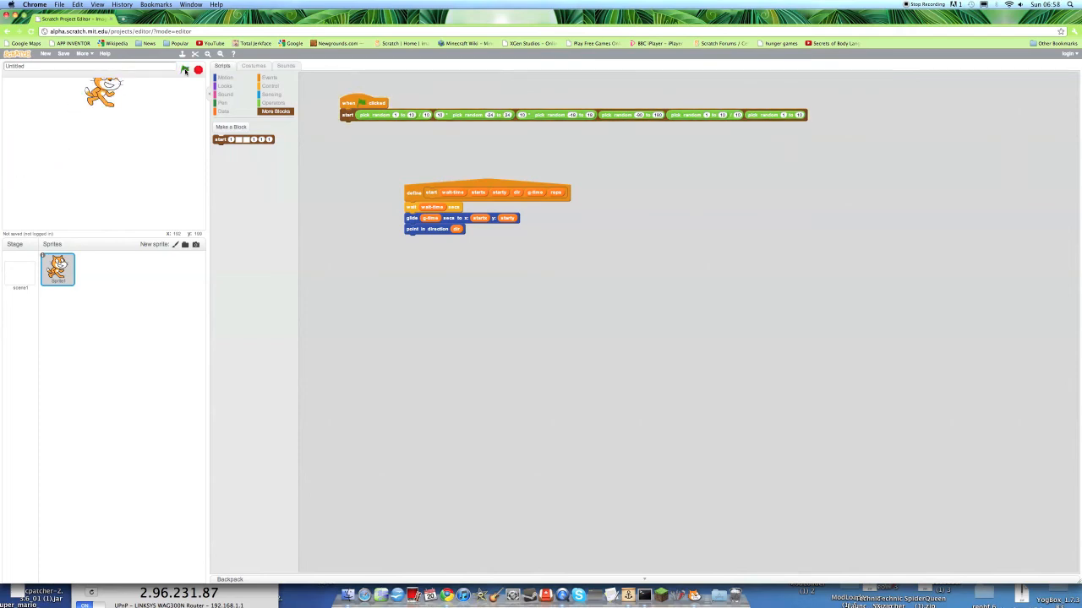
{"action": "left_click", "coordinate": [184, 71]}
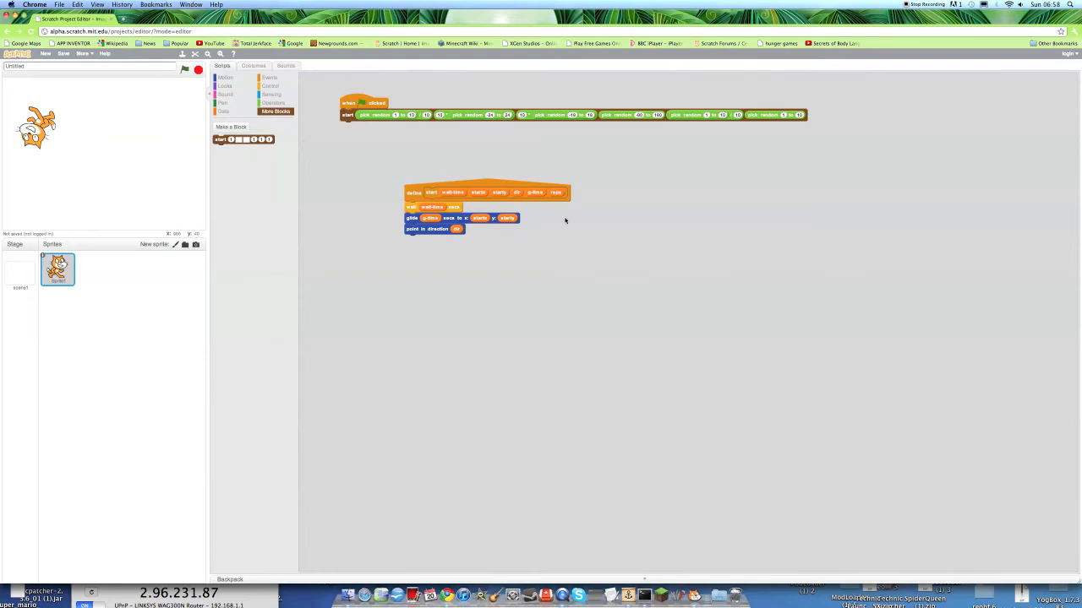
{"action": "mouse_move", "coordinate": [378, 345]}
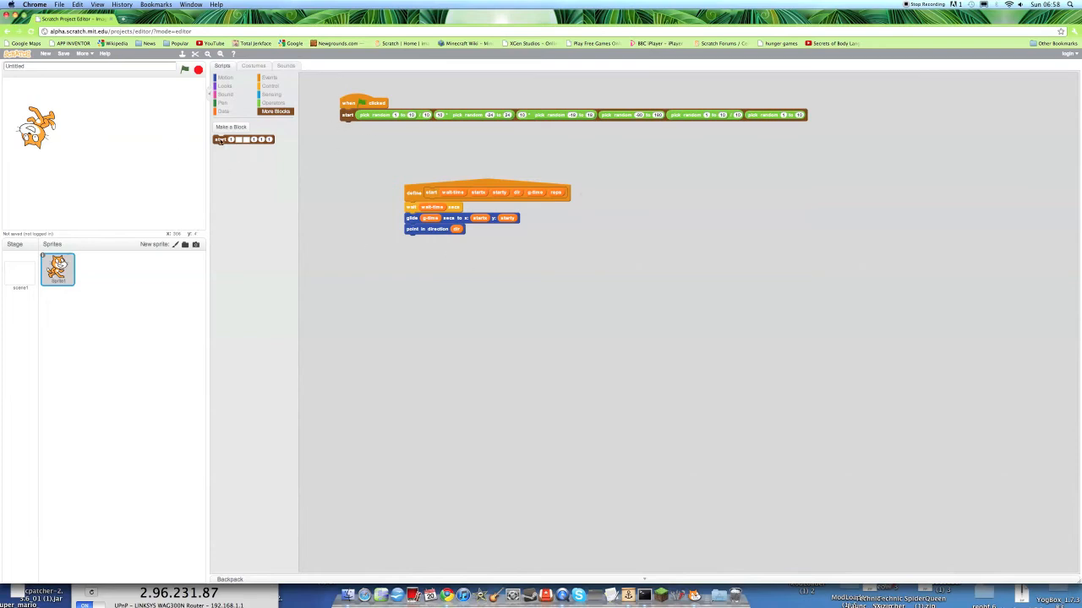
{"action": "mouse_move", "coordinate": [67, 155]}
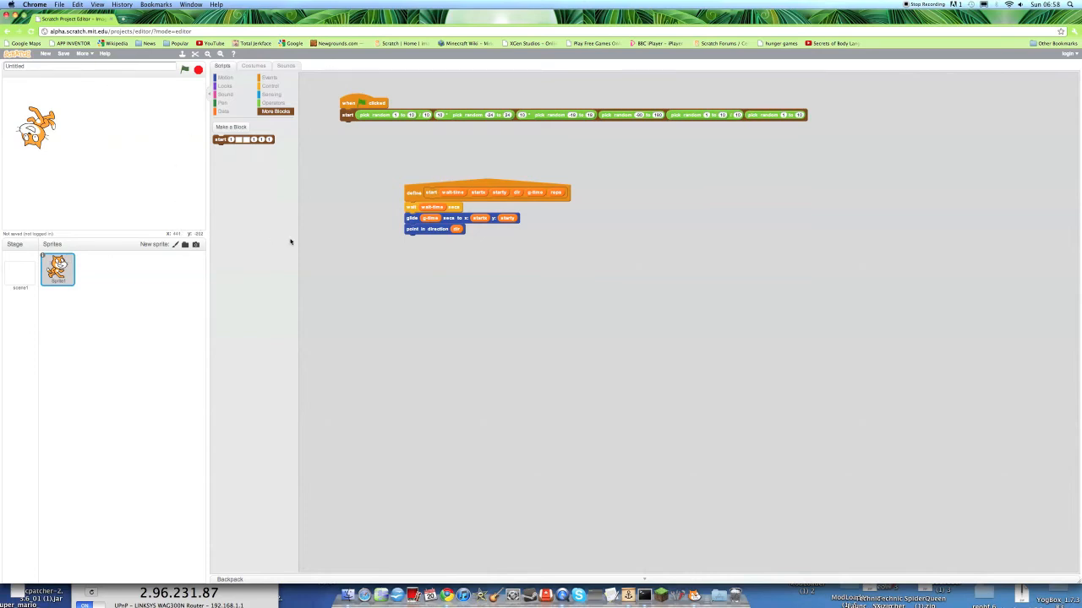
{"action": "mouse_move", "coordinate": [328, 138]}
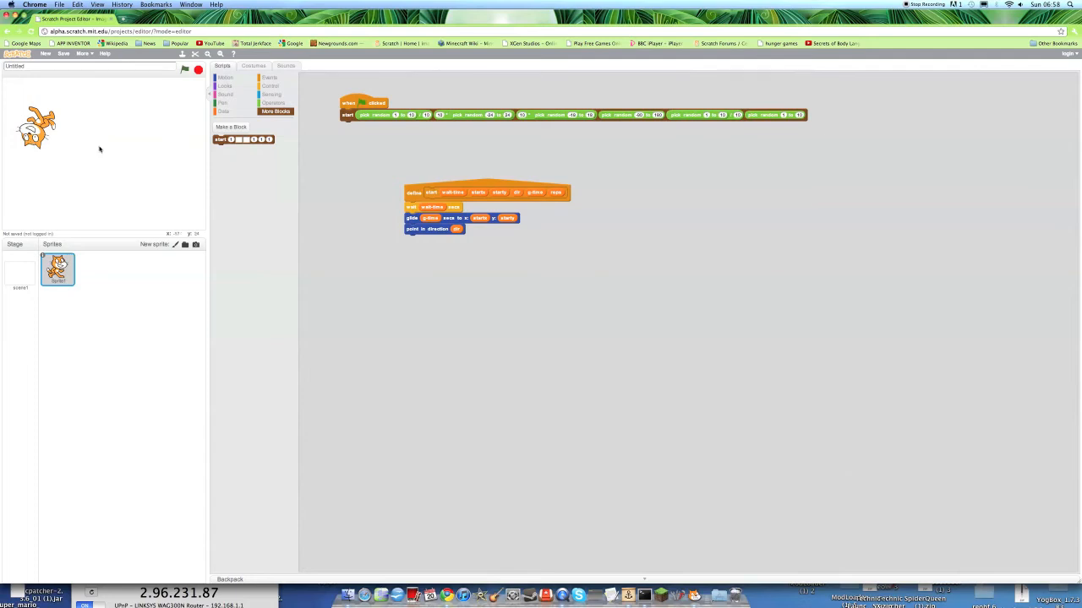
{"action": "mouse_move", "coordinate": [132, 240]}
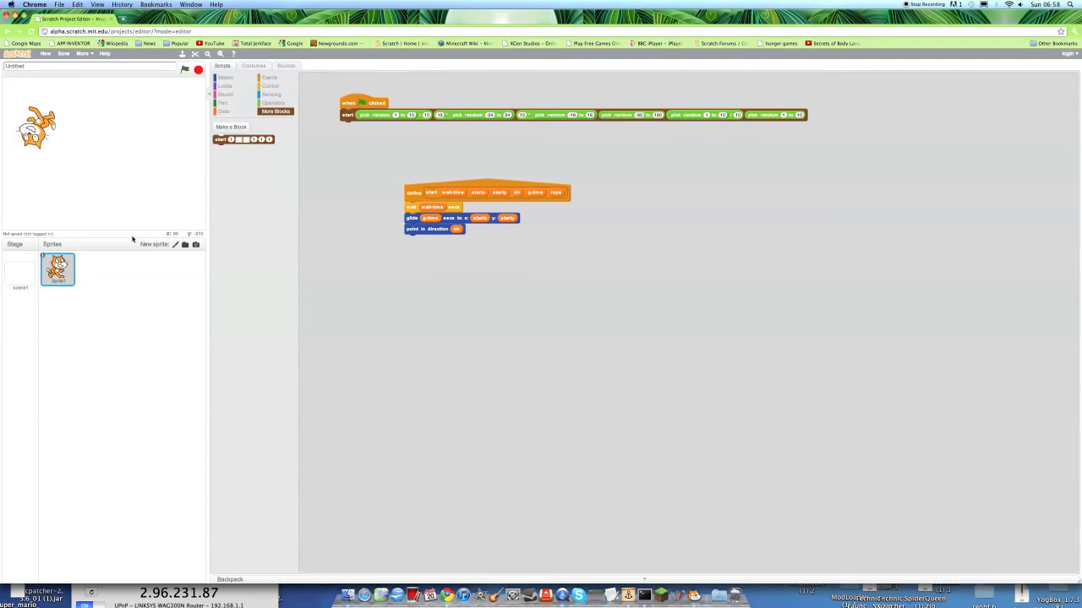
{"action": "mouse_move", "coordinate": [297, 186]}
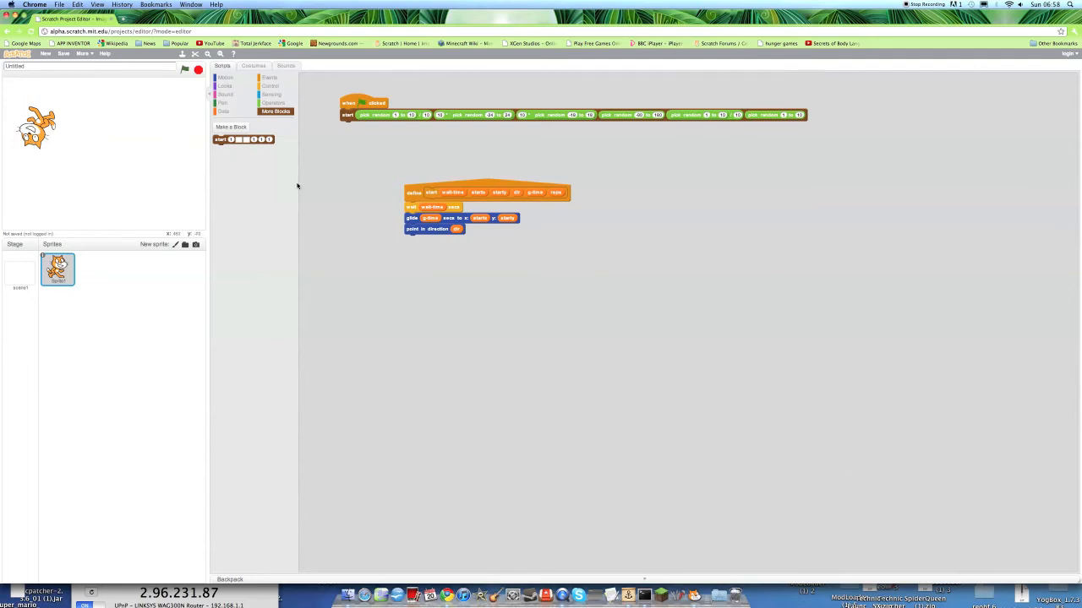
{"action": "mouse_move", "coordinate": [148, 153]}
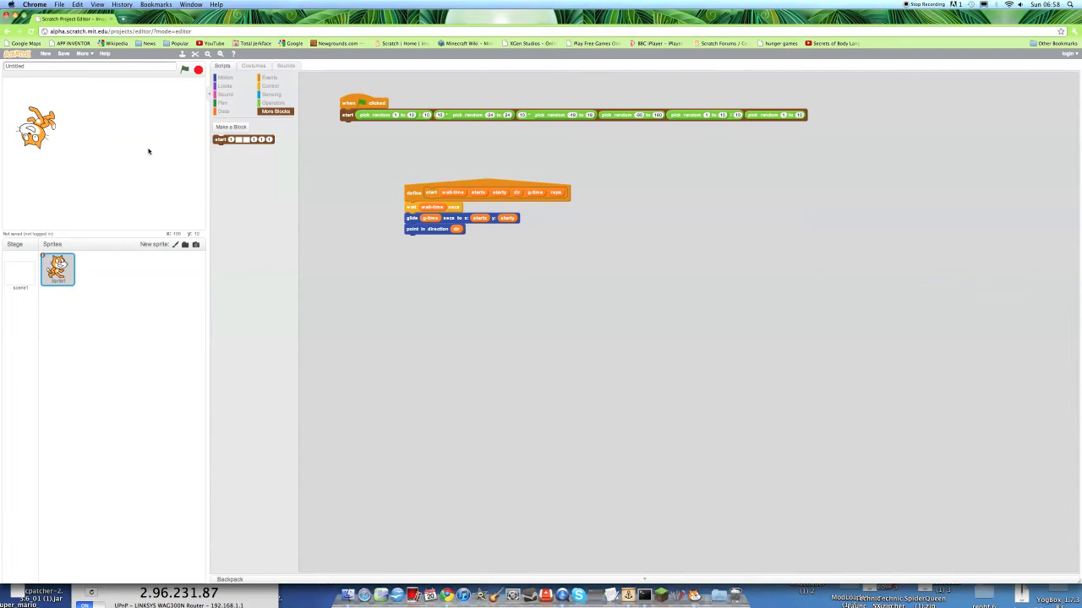
{"action": "mouse_move", "coordinate": [243, 174]}
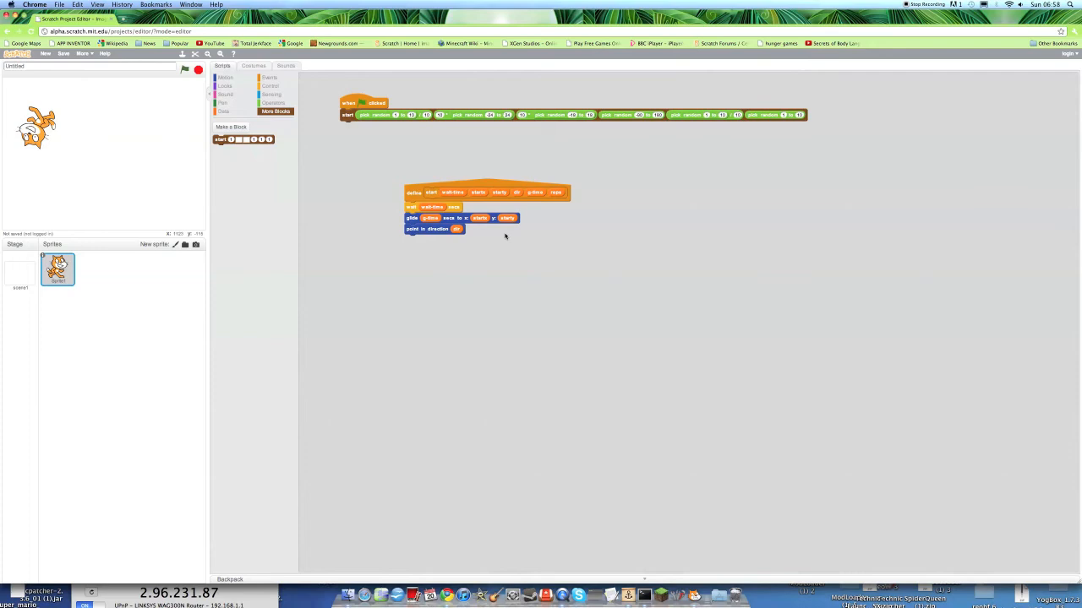
{"action": "mouse_move", "coordinate": [561, 225]}
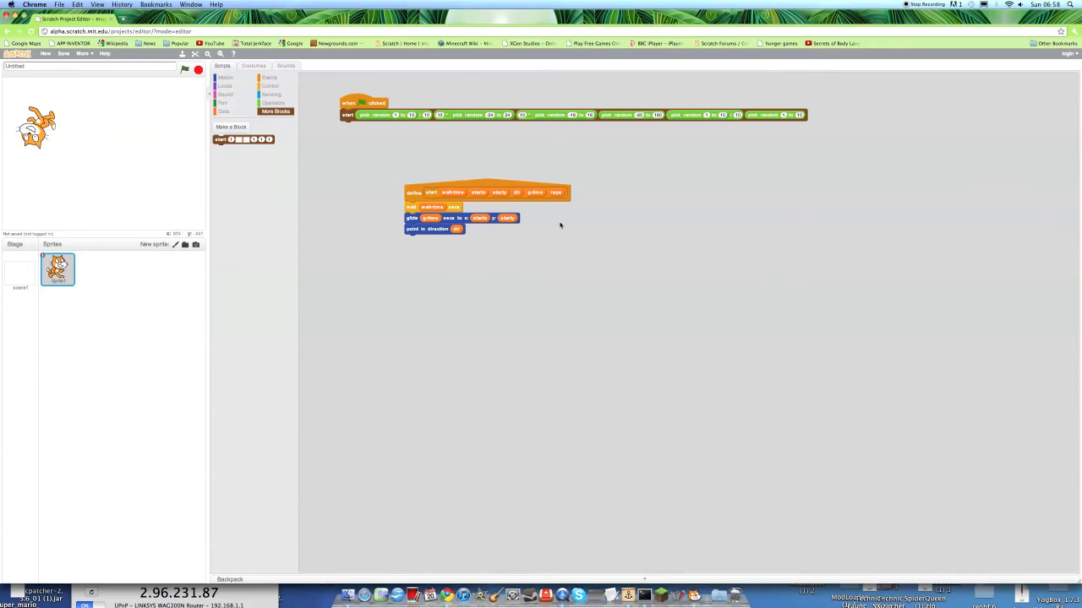
{"action": "mouse_move", "coordinate": [463, 206]}
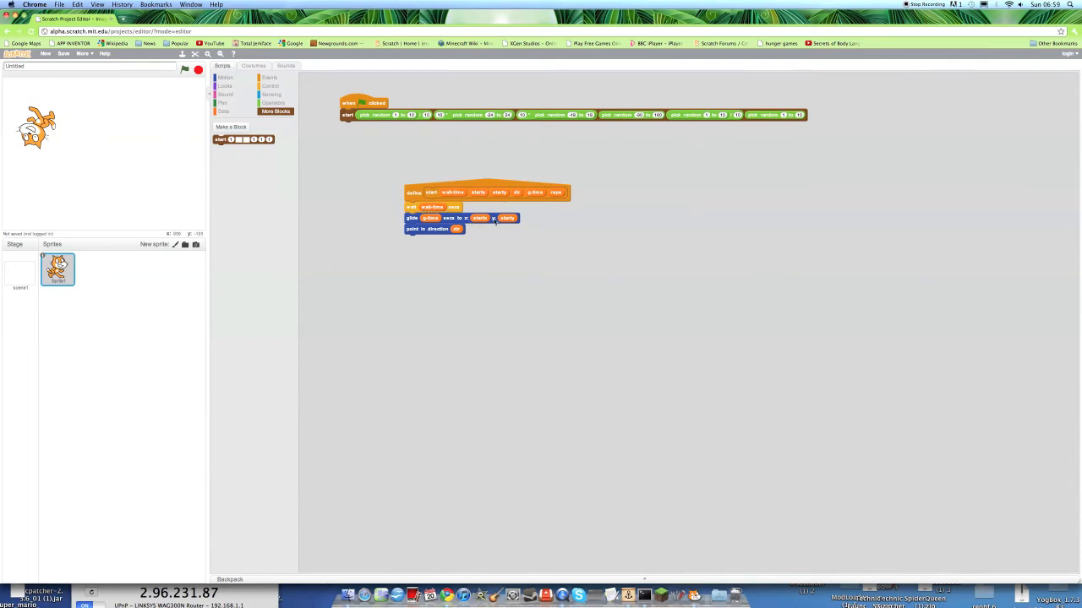
{"action": "mouse_move", "coordinate": [528, 245]}
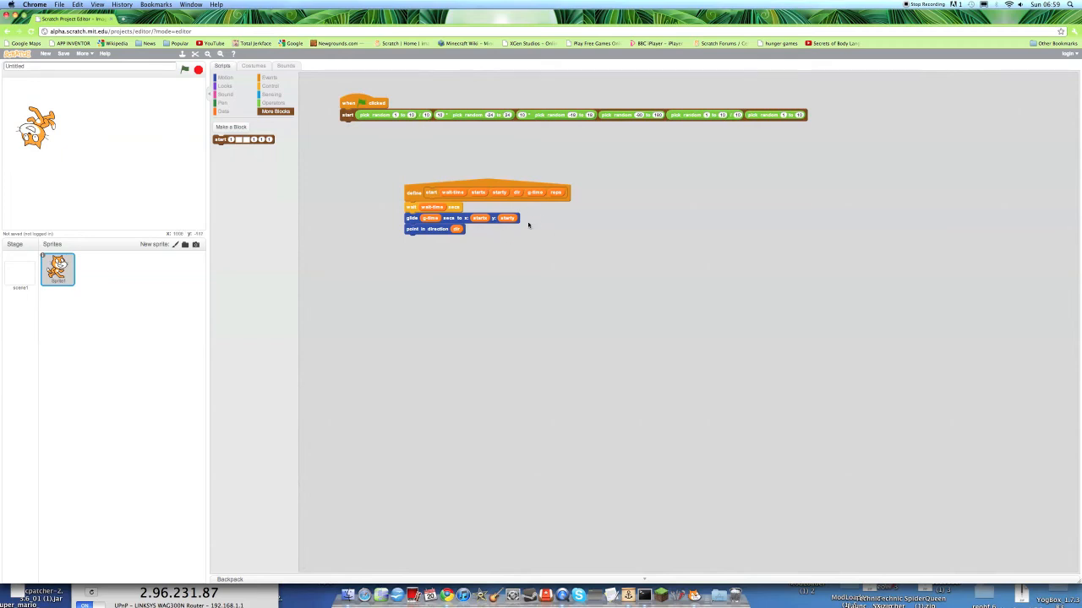
{"action": "mouse_move", "coordinate": [510, 206]}
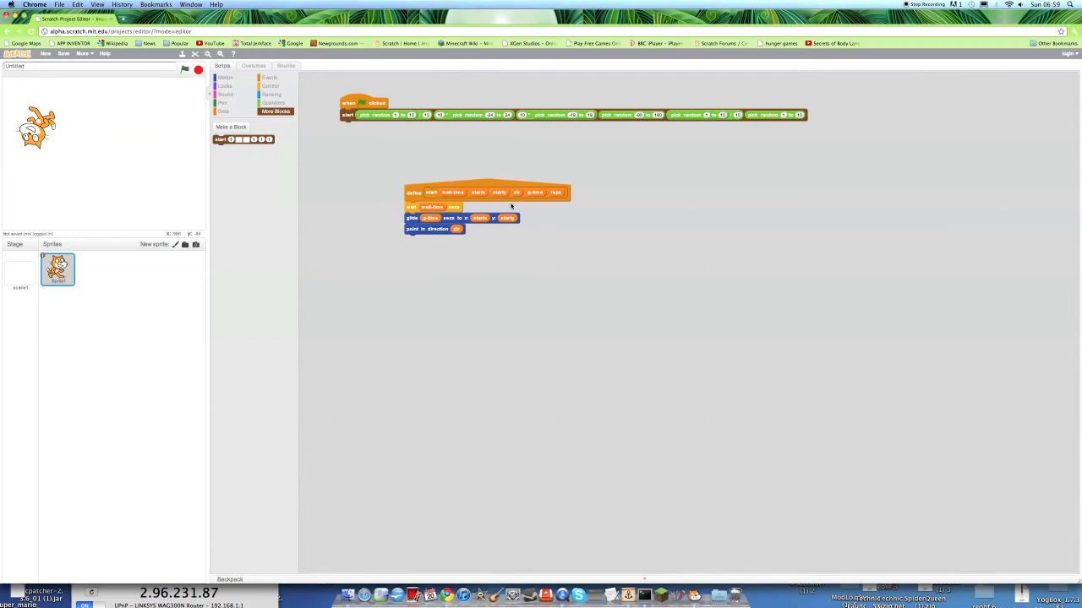
{"action": "mouse_move", "coordinate": [546, 178]}
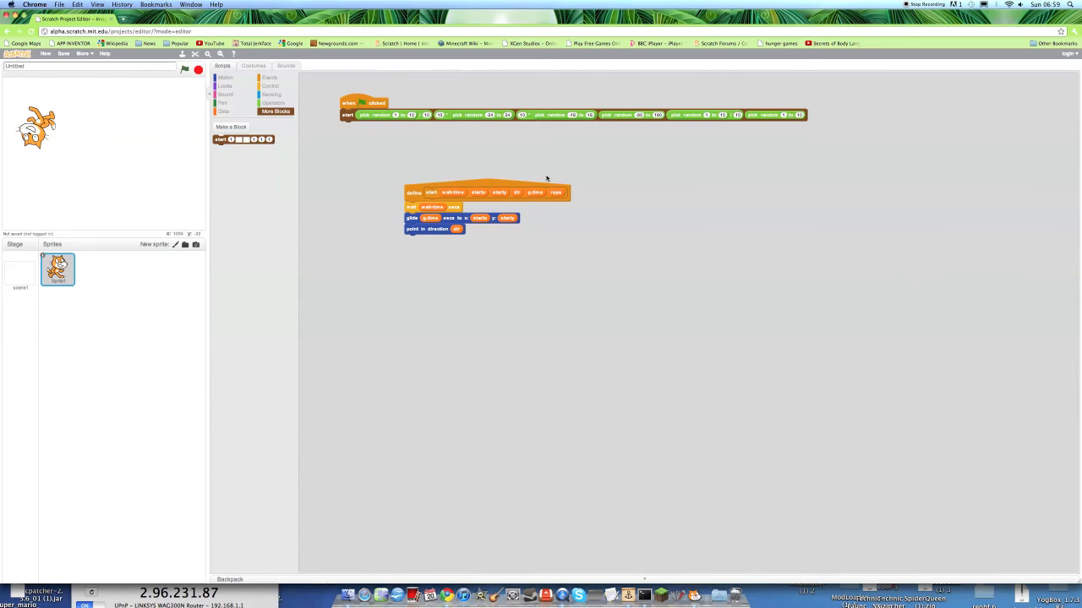
{"action": "mouse_move", "coordinate": [541, 179]}
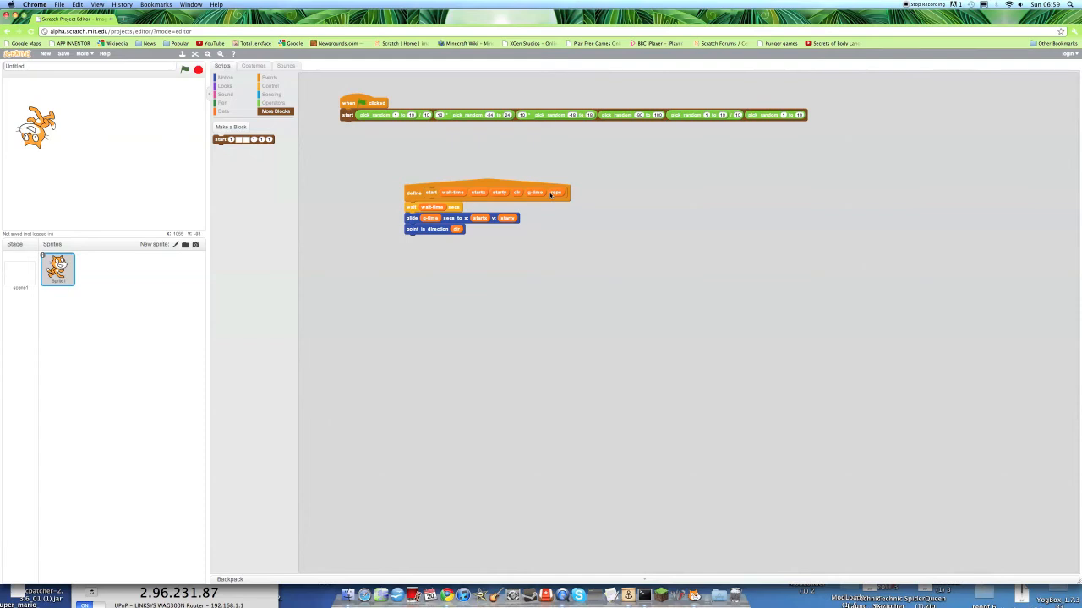
{"action": "mouse_move", "coordinate": [348, 274]}
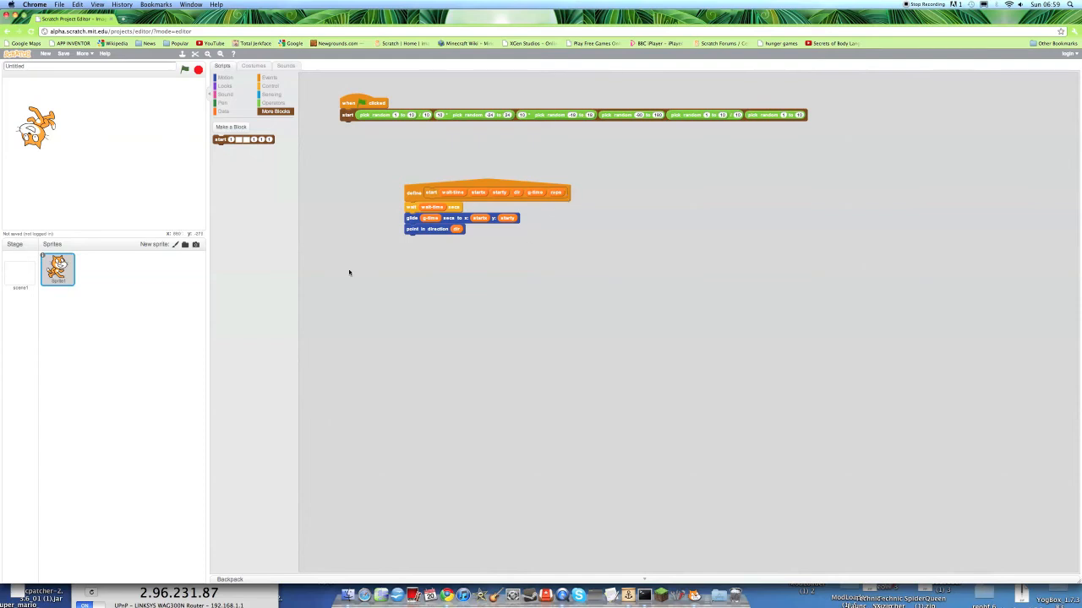
{"action": "mouse_move", "coordinate": [186, 71]}
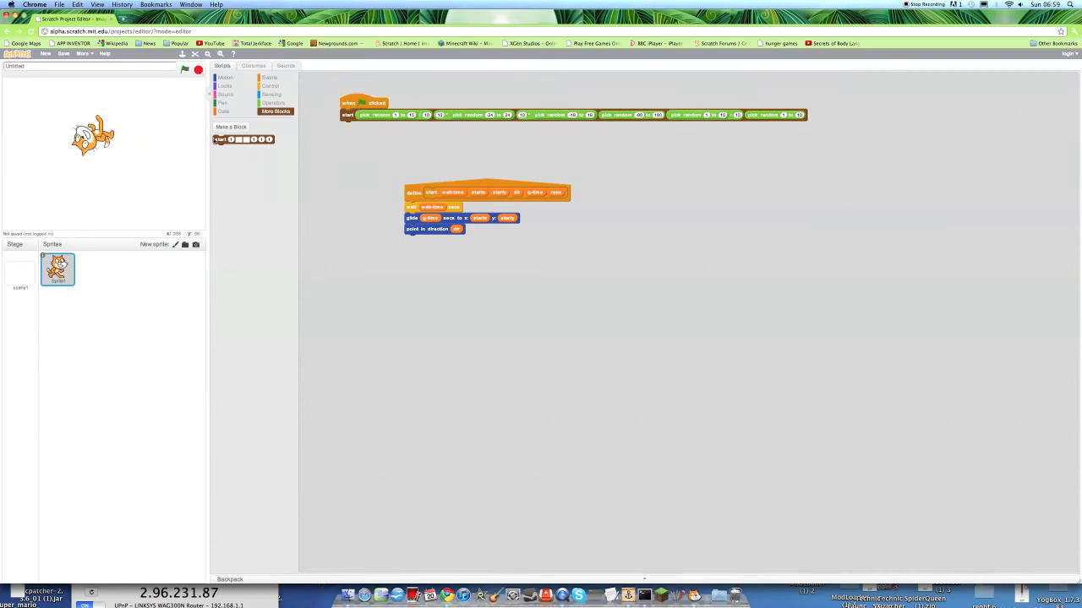
- Move the random-input start block aside and snap a new start block under the when-flag-clicked hat
{"action": "left_click_drag", "start_coordinate": [243, 139], "coordinate": [365, 139]}
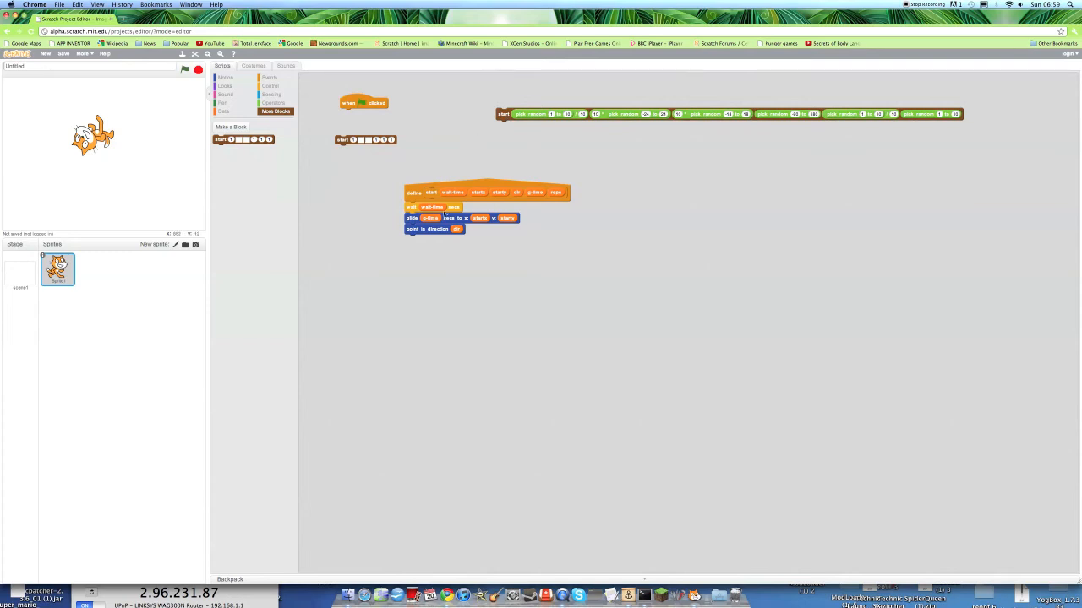
{"action": "mouse_move", "coordinate": [644, 187]}
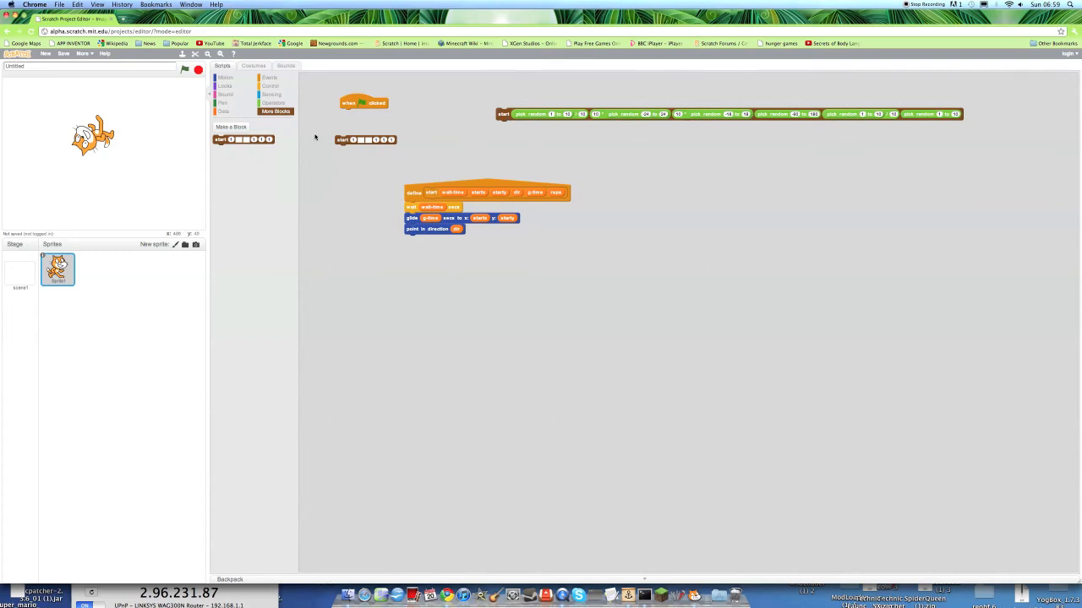
{"action": "left_click_drag", "start_coordinate": [365, 139], "coordinate": [370, 112]}
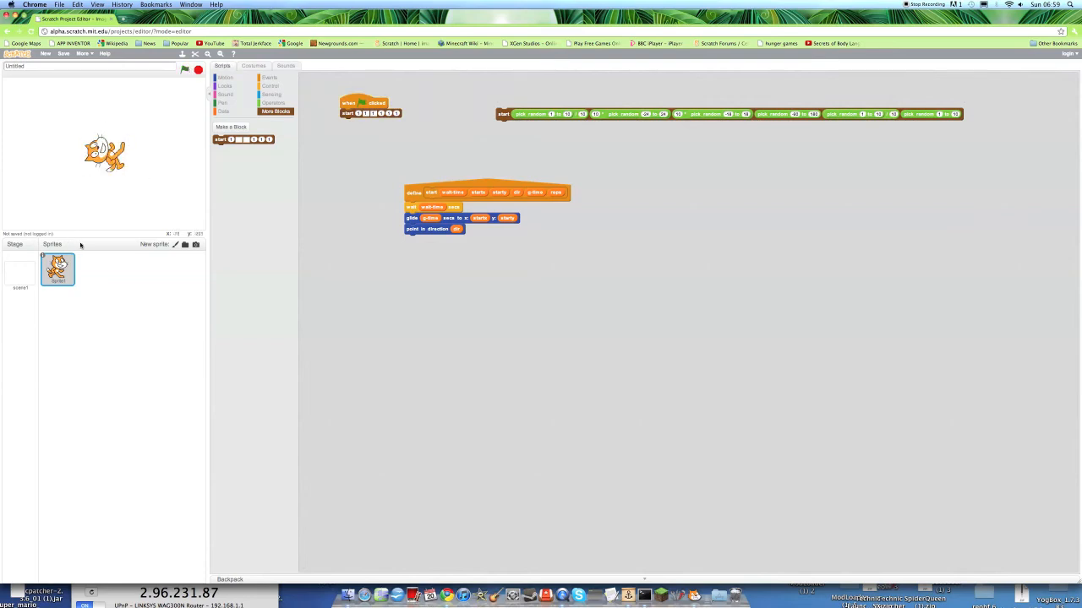
- Run the green-flag script so the fixed-value start block glides the cat to a new spot
{"action": "left_click", "coordinate": [225, 78]}
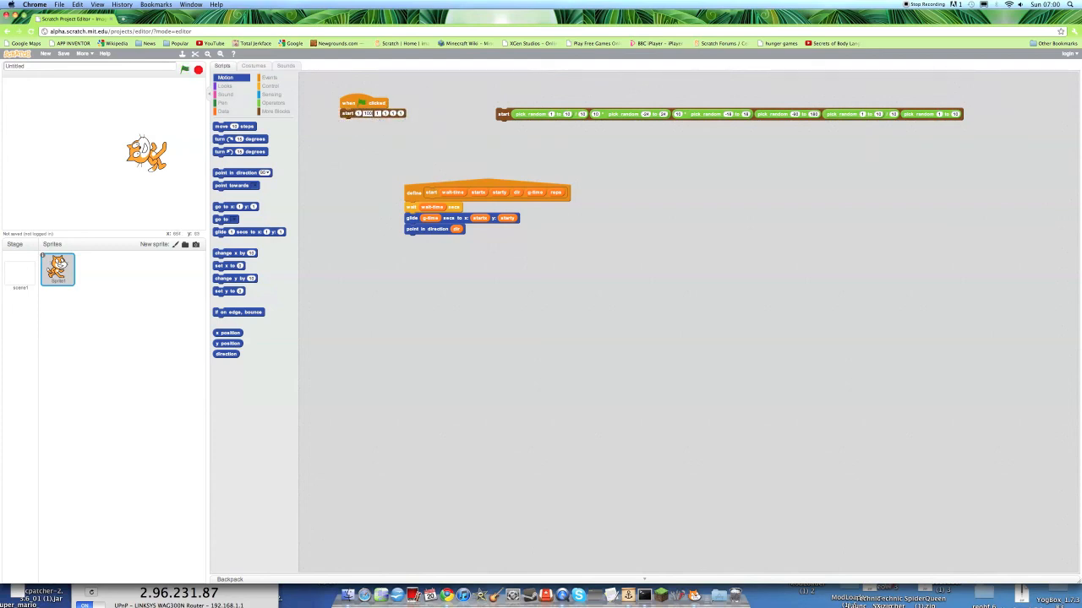
- Reset the cat's position and direction with Motion blocks, then show the More Blocks category
{"action": "left_click", "coordinate": [182, 71]}
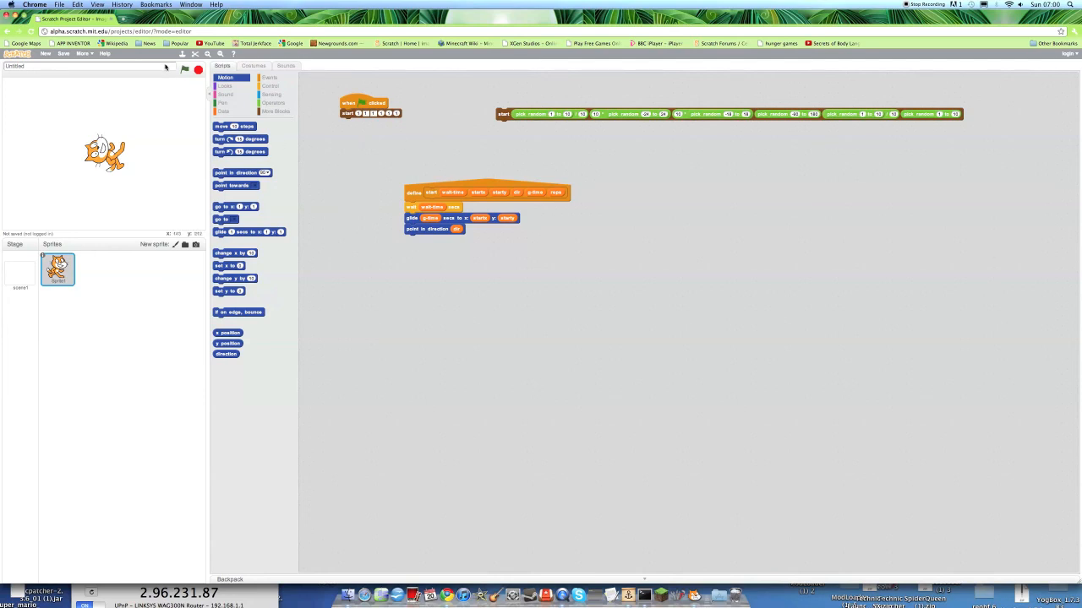
{"action": "left_click", "coordinate": [184, 71]}
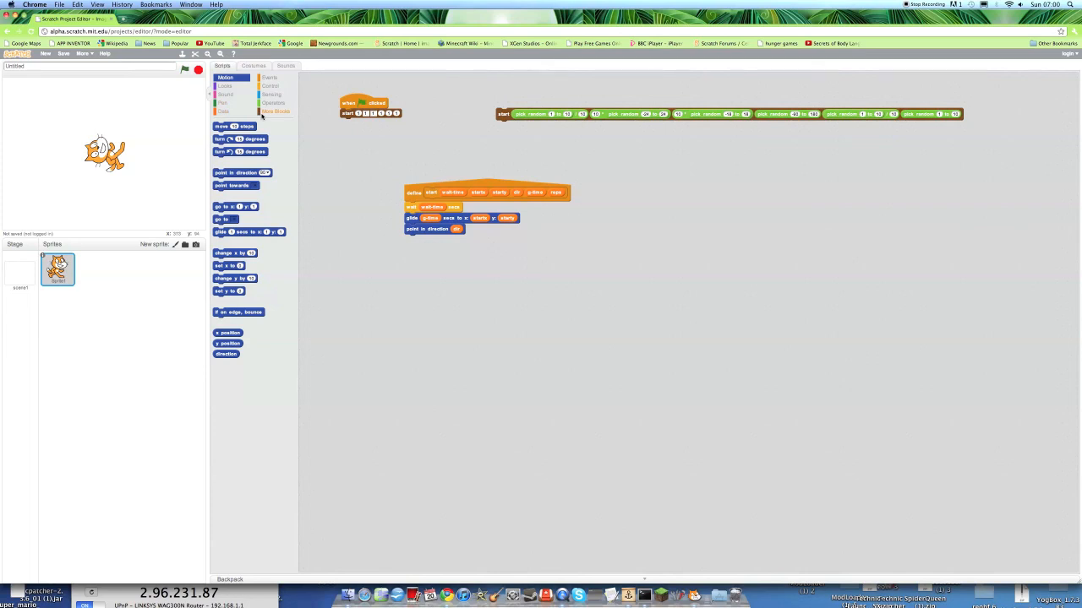
{"action": "left_click", "coordinate": [276, 111]}
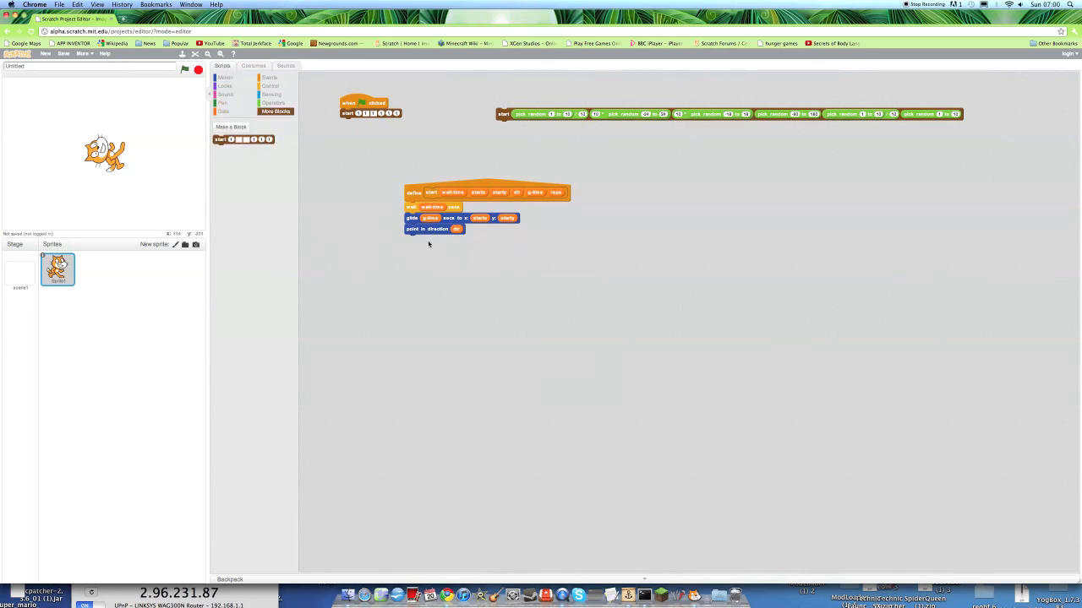
{"action": "mouse_move", "coordinate": [355, 101]}
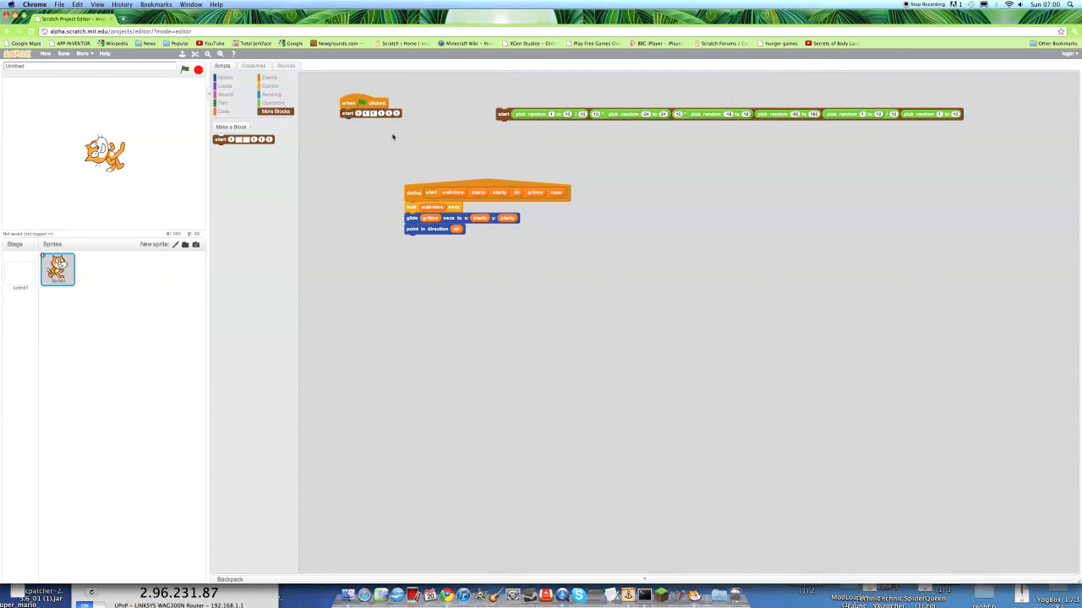
{"action": "mouse_move", "coordinate": [281, 131]}
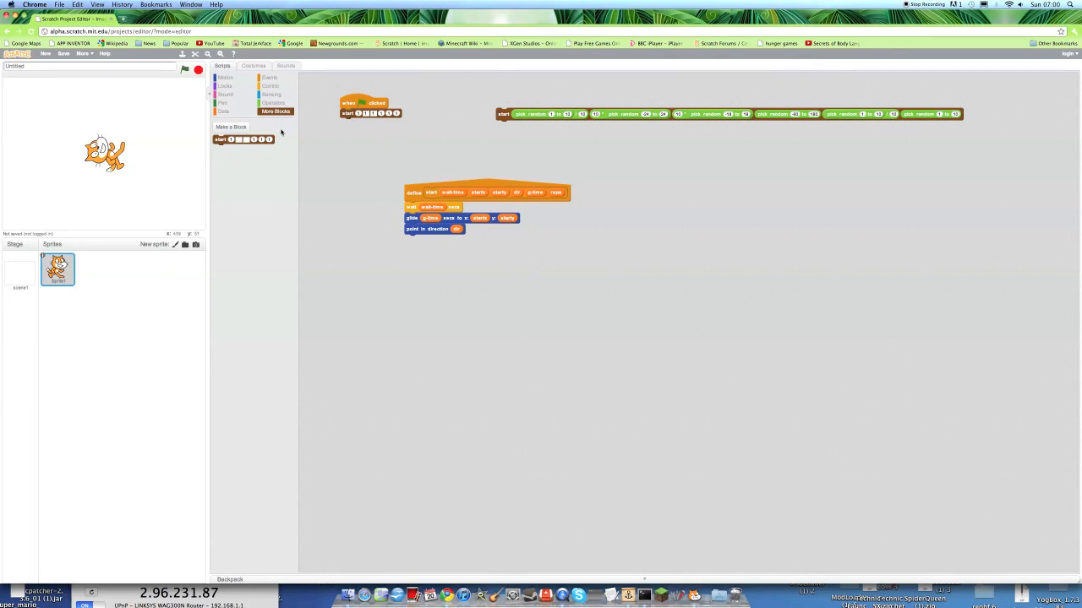
{"action": "mouse_move", "coordinate": [287, 213]}
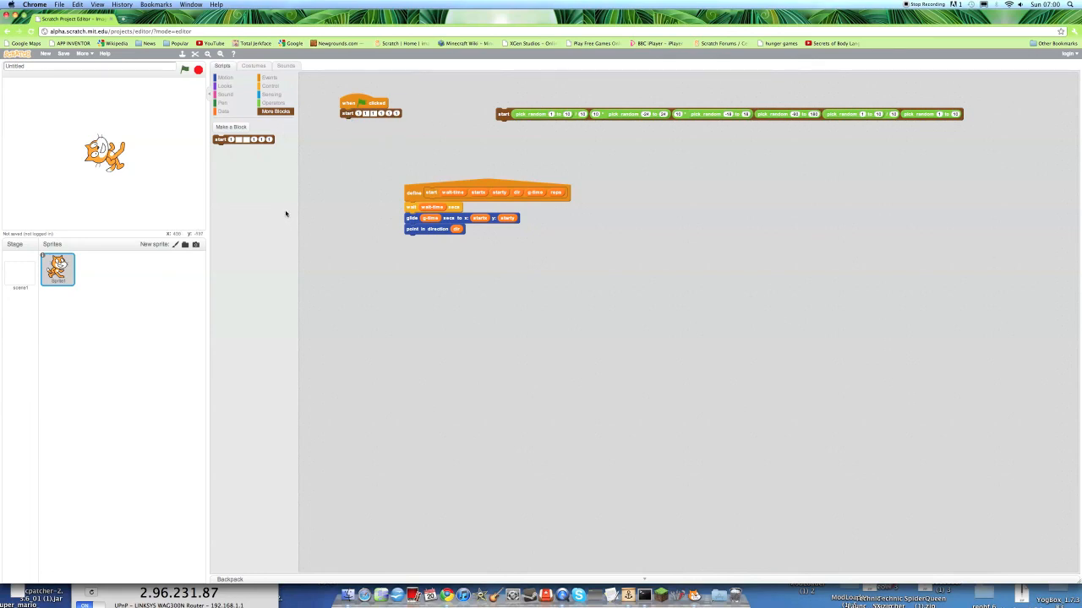
{"action": "mouse_move", "coordinate": [450, 147]}
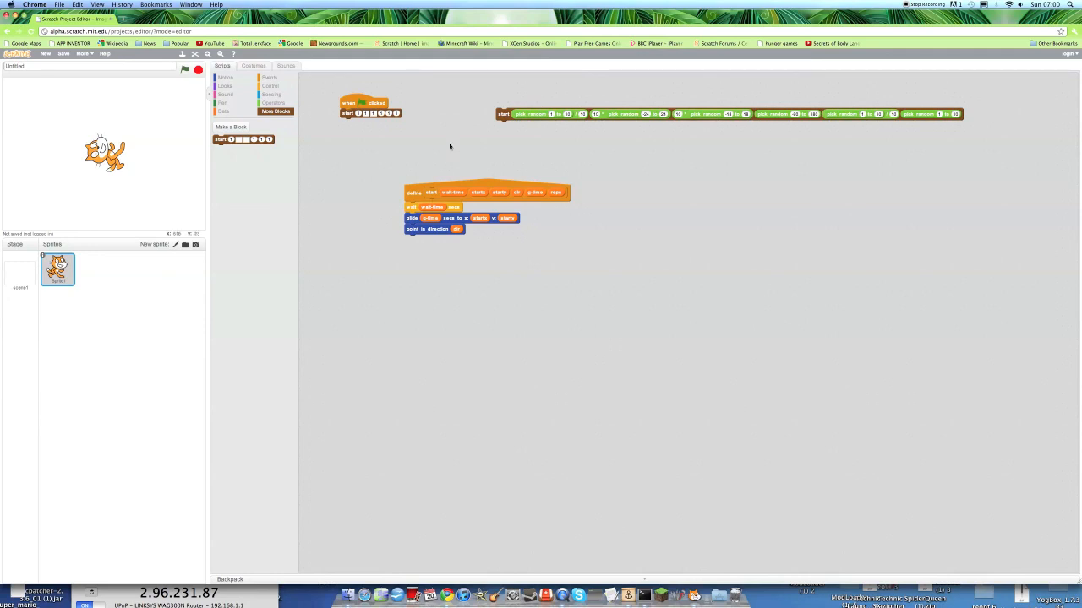